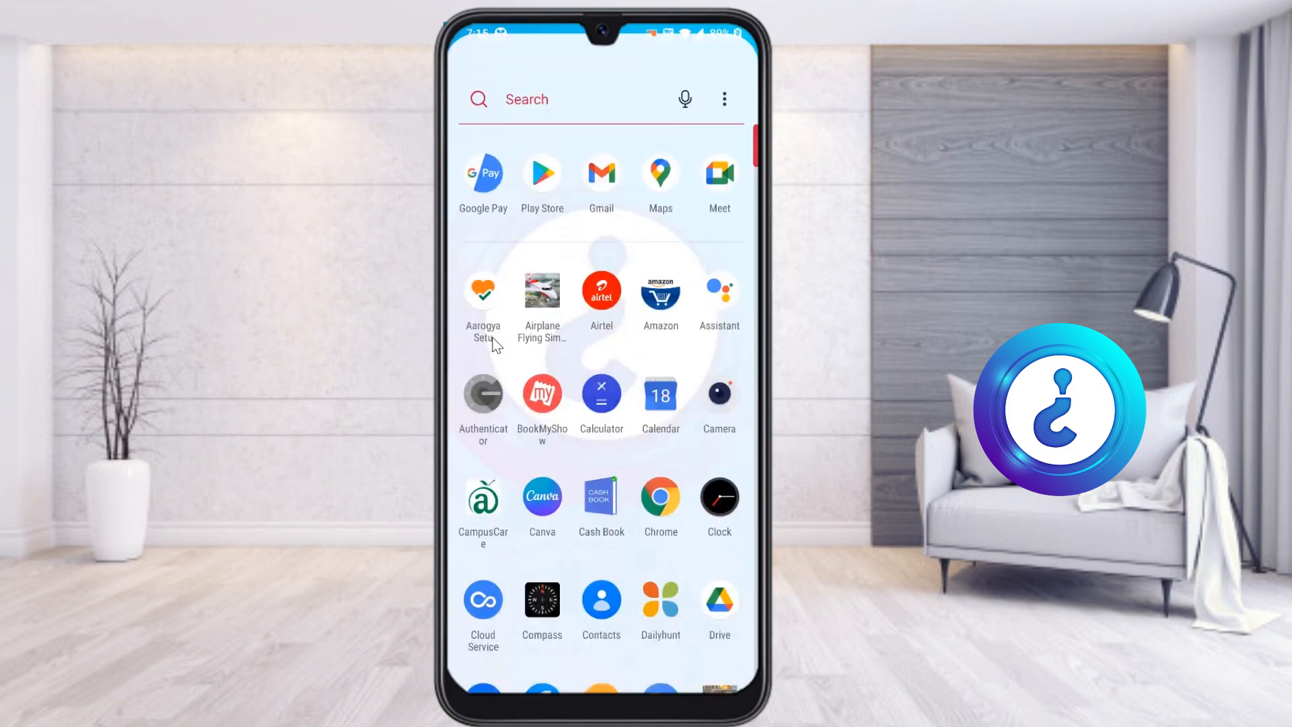
Scroll the app list and launch Google Sheets, showing the BA Journalism subject-codes spreadsheet.
{"action": "scroll", "scroll_direction": "down", "scroll_amount": 3}
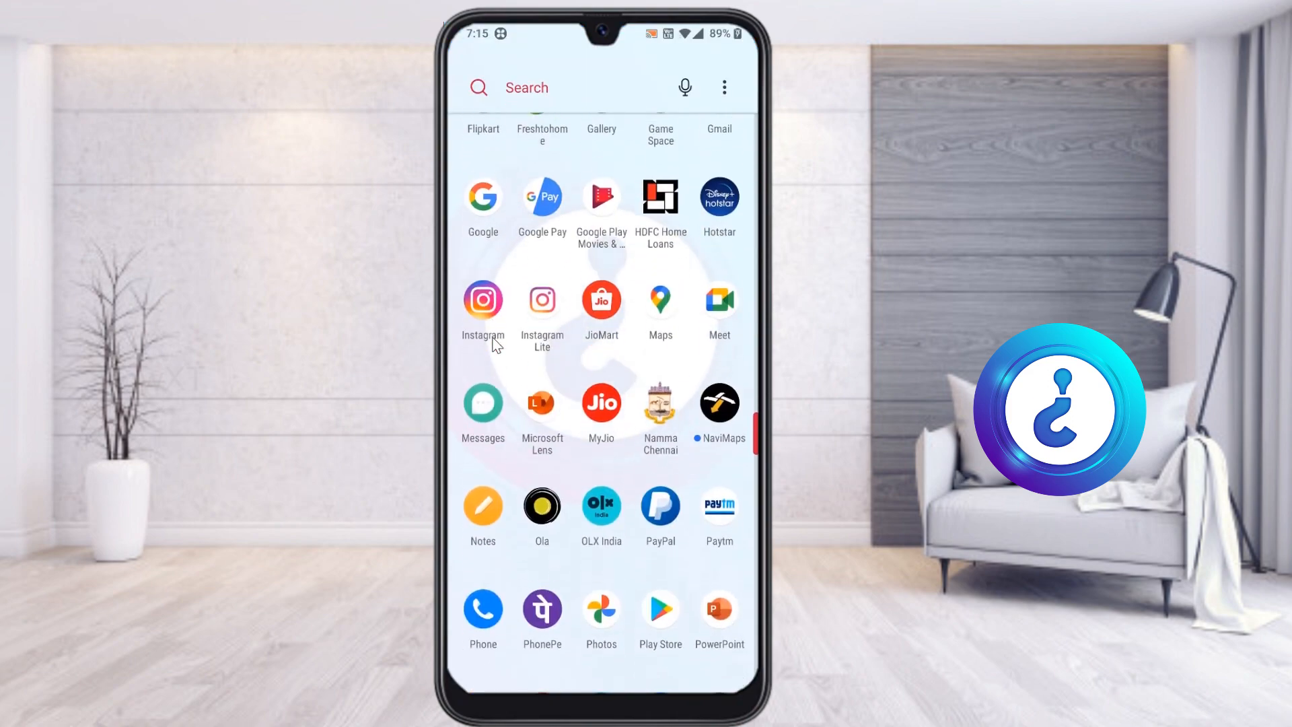
{"action": "scroll", "scroll_direction": "down", "scroll_amount": 3}
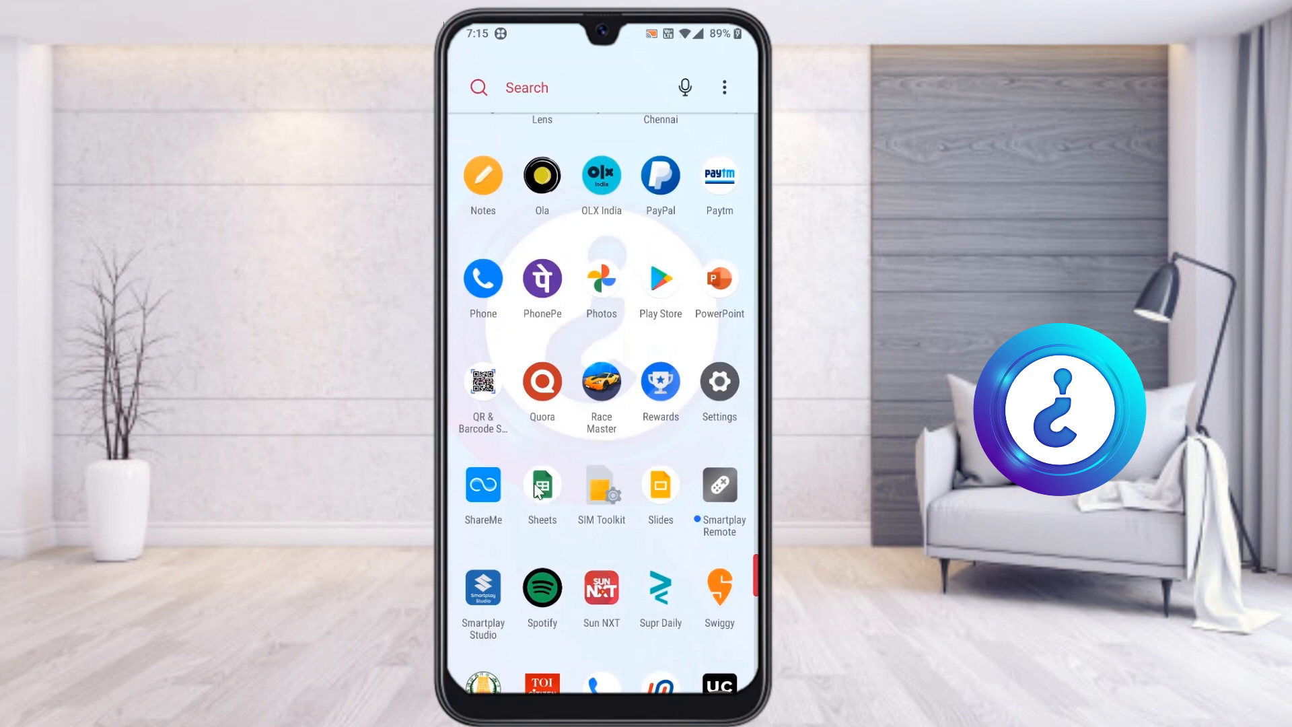
{"action": "left_click", "coordinate": [542, 485]}
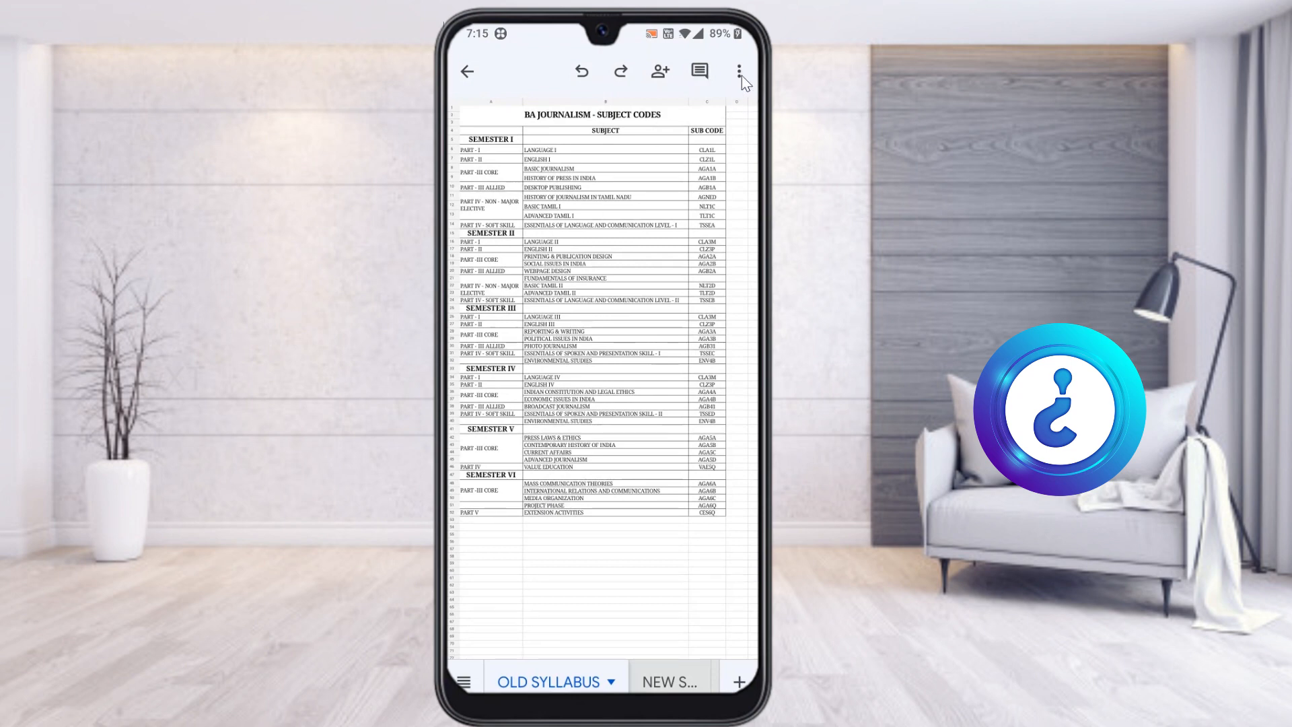
Open the overflow menu's Share & export options and start Save As.
{"action": "left_click", "coordinate": [739, 69]}
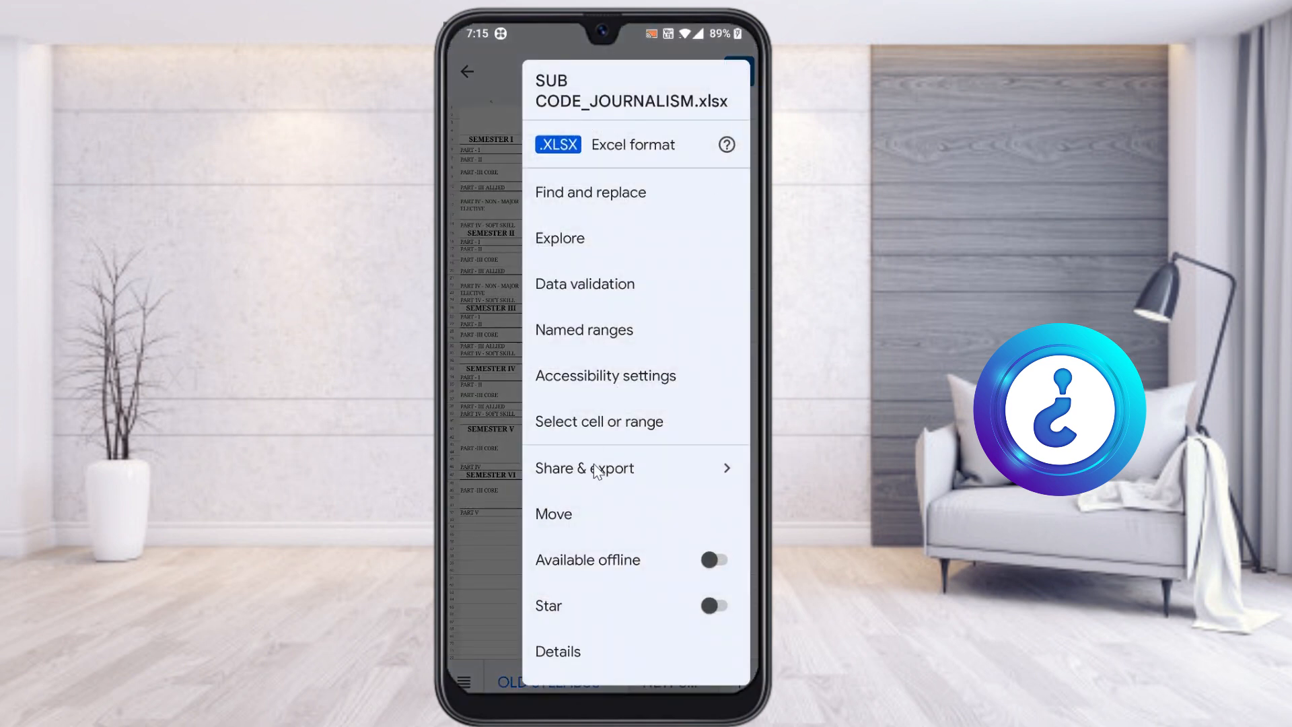
{"action": "left_click", "coordinate": [584, 468]}
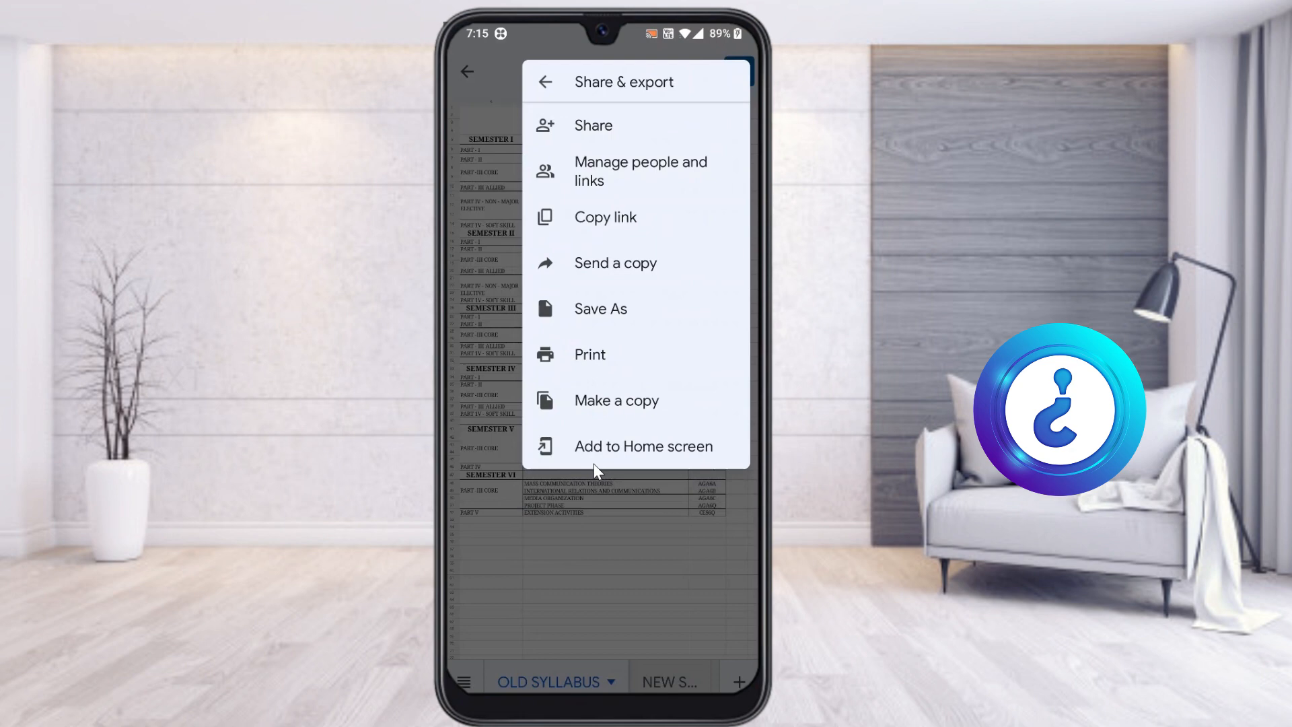
{"action": "mouse_move", "coordinate": [582, 234]}
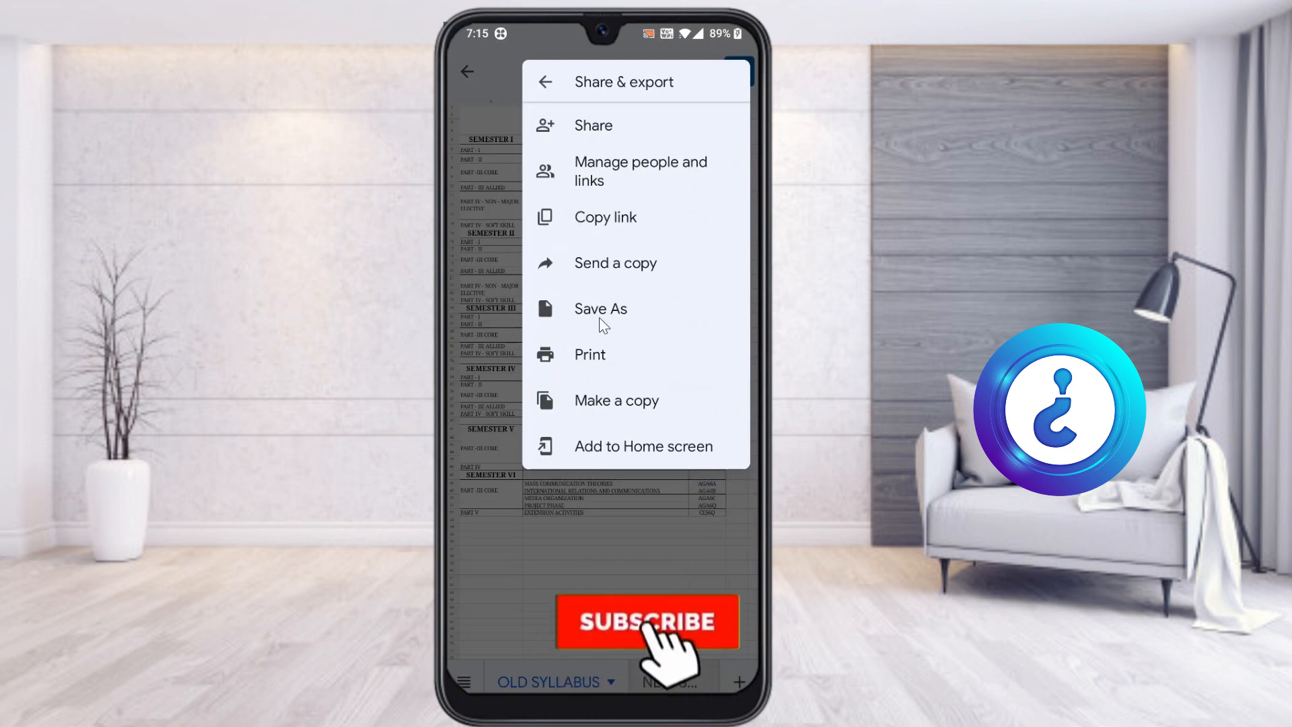
{"action": "left_click", "coordinate": [645, 622]}
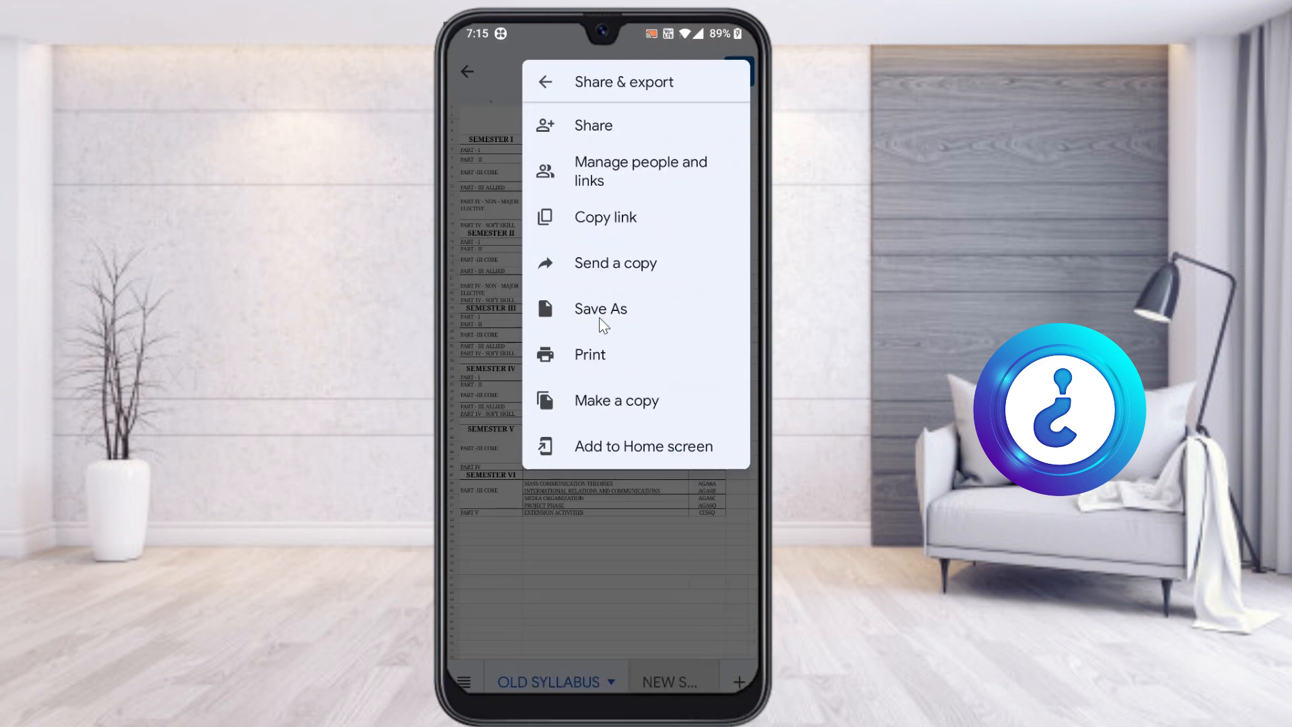
Choose PDF Document (.pdf) as the Save As format and confirm.
{"action": "left_click", "coordinate": [600, 308]}
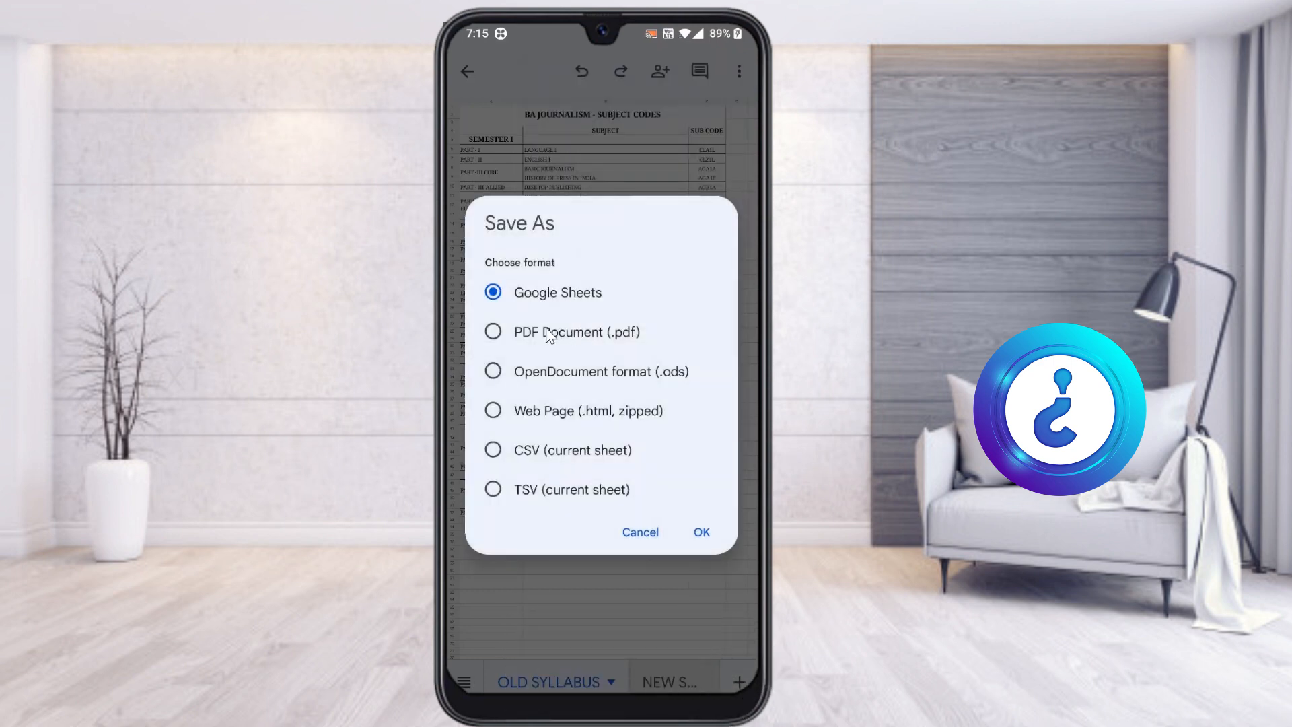
{"action": "mouse_move", "coordinate": [617, 356]}
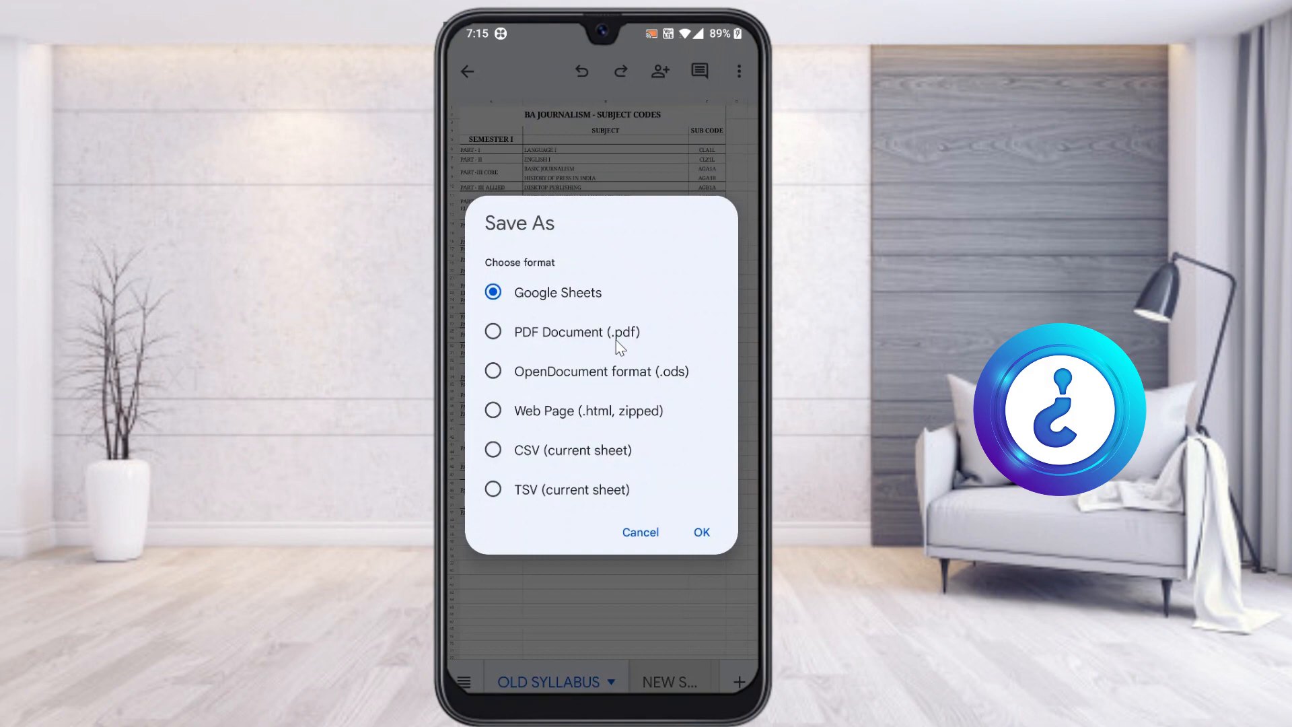
{"action": "left_click", "coordinate": [493, 332]}
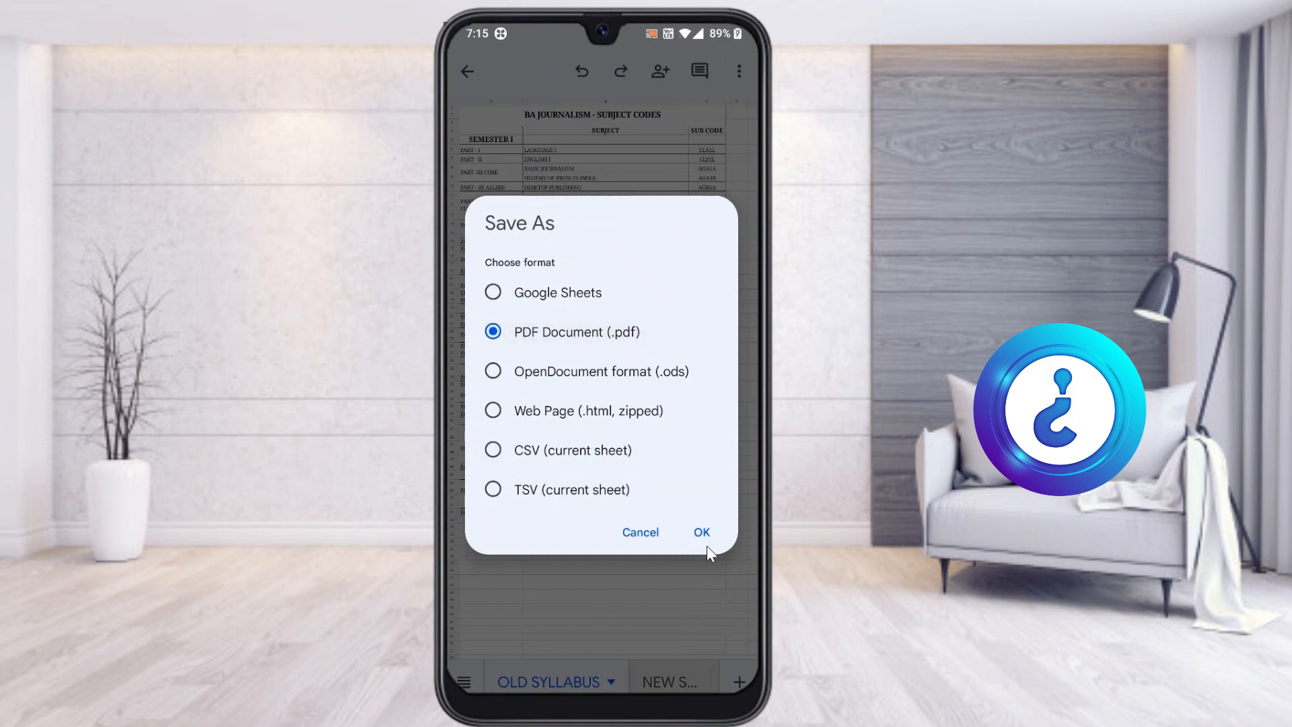
{"action": "left_click", "coordinate": [701, 531]}
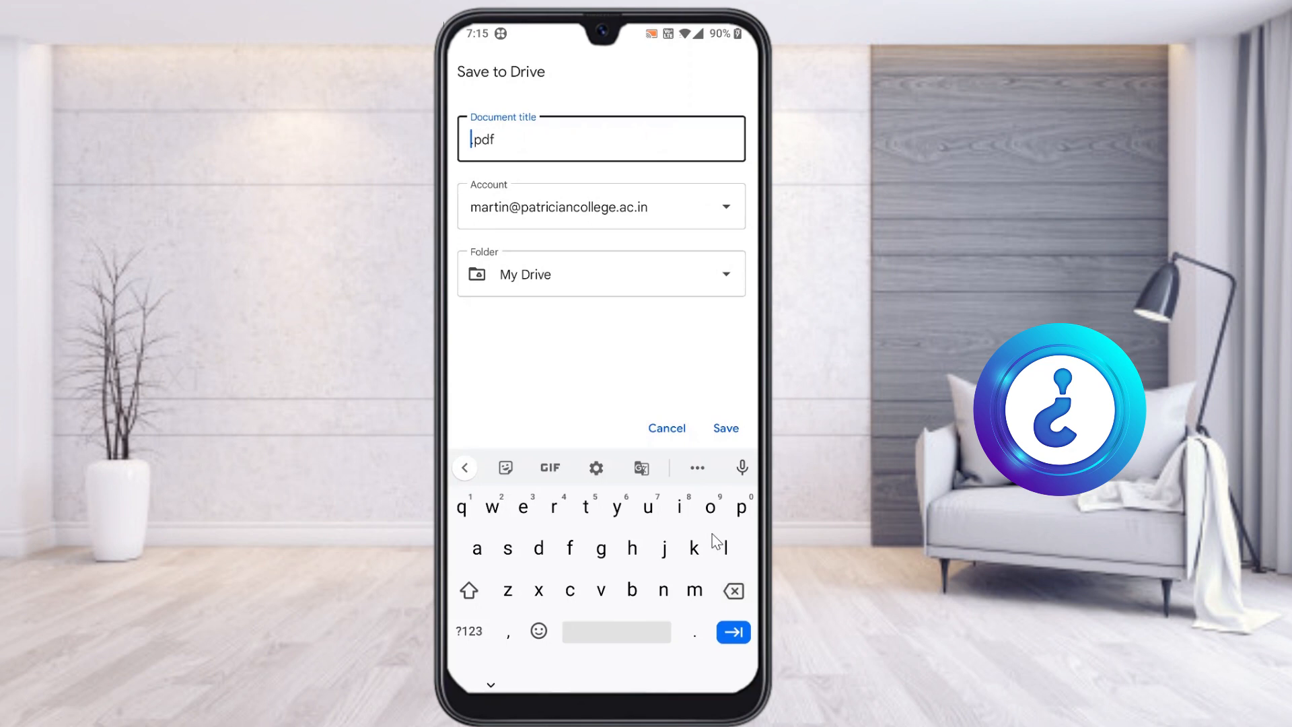
Title the document 'pdftest', keep My Drive as the folder, and save.
{"action": "type", "text": "p"}
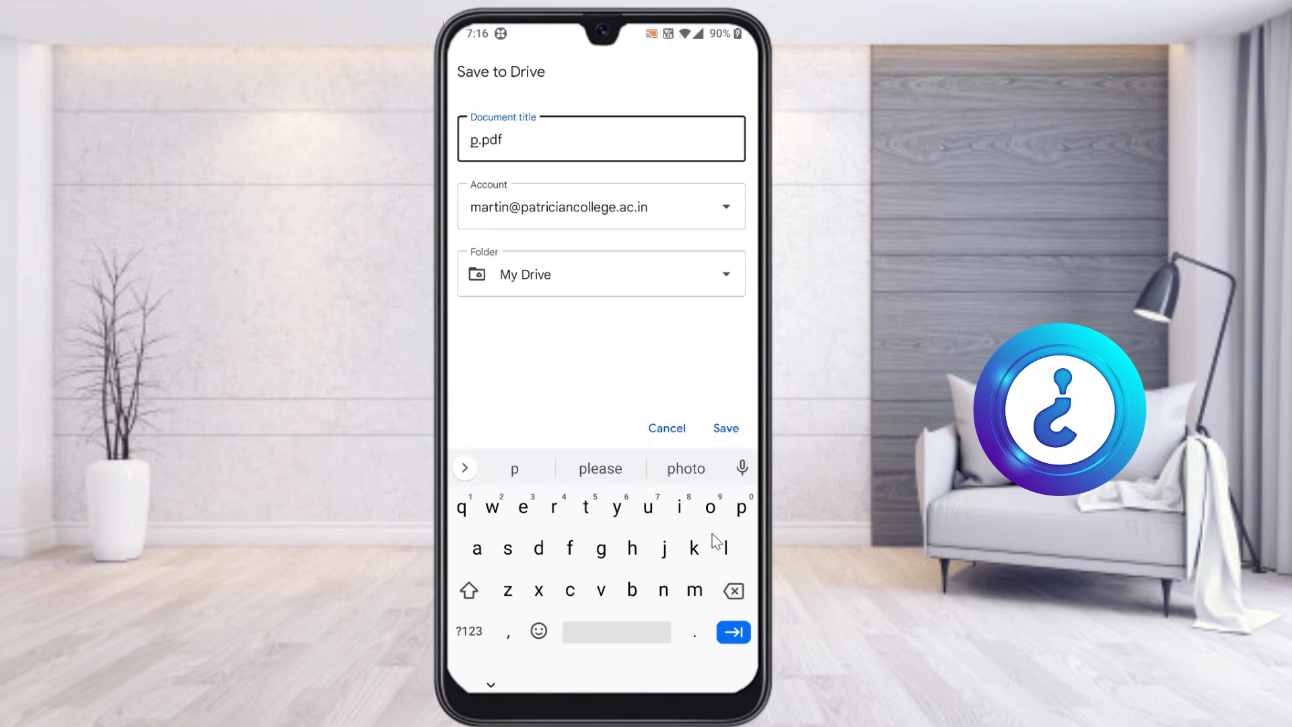
{"action": "type", "text": "dft"}
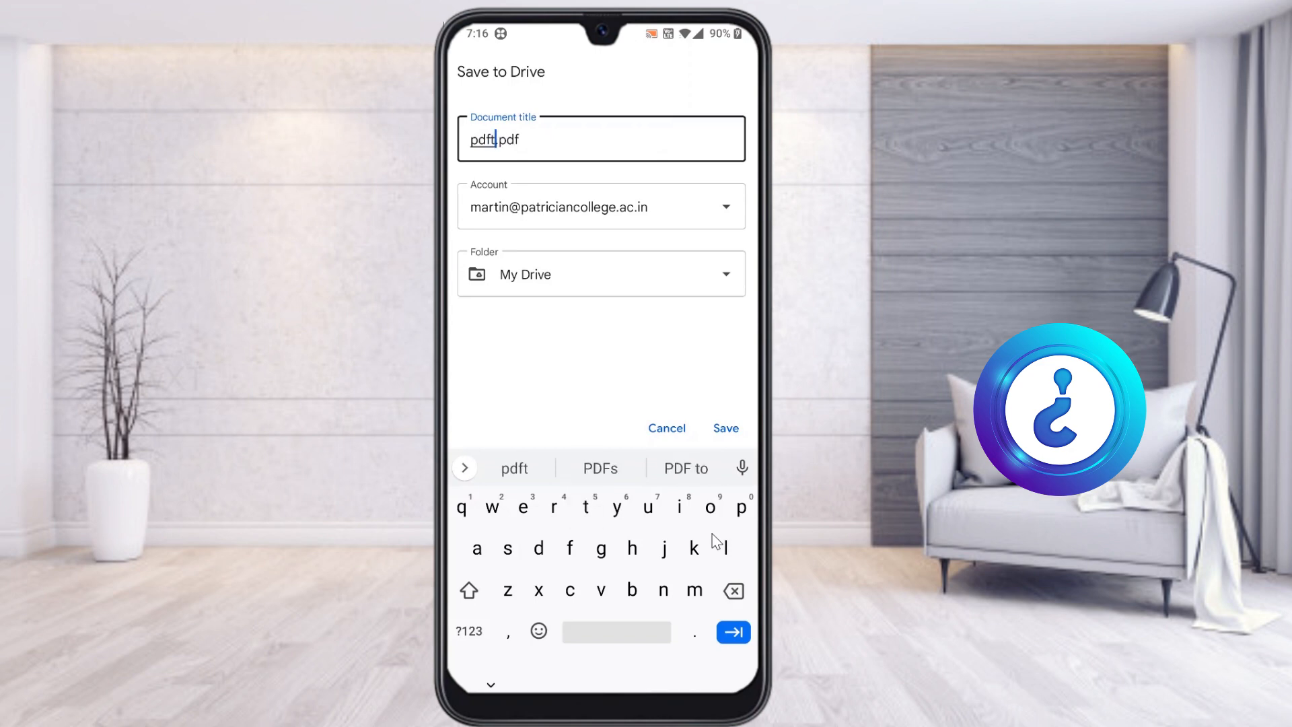
{"action": "type", "text": "st"}
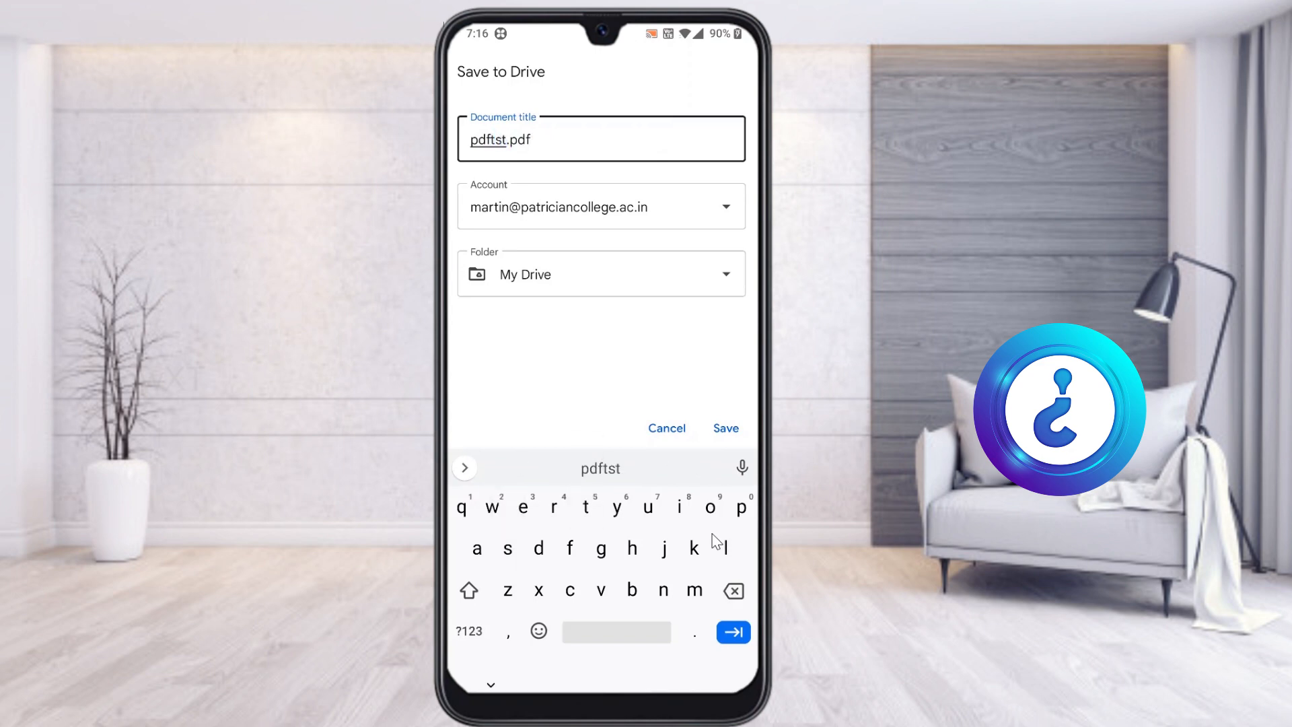
{"action": "type", "text": "l"}
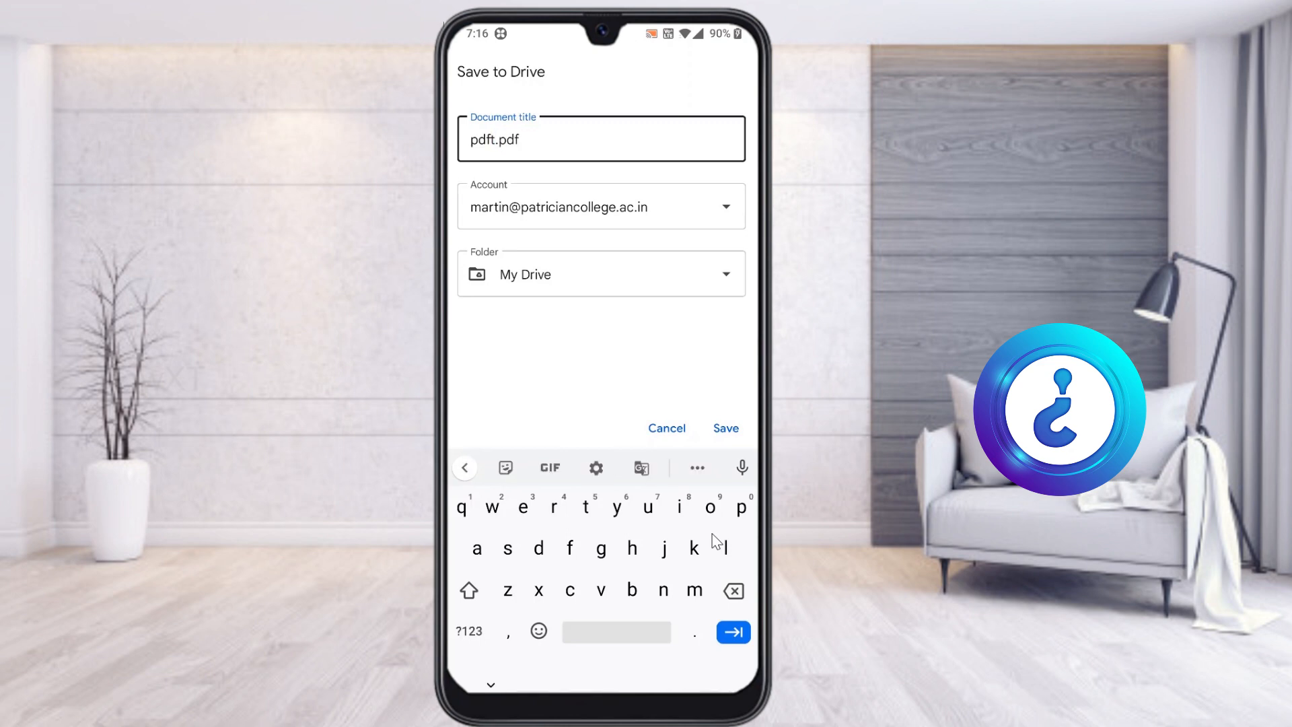
{"action": "type", "text": "test"}
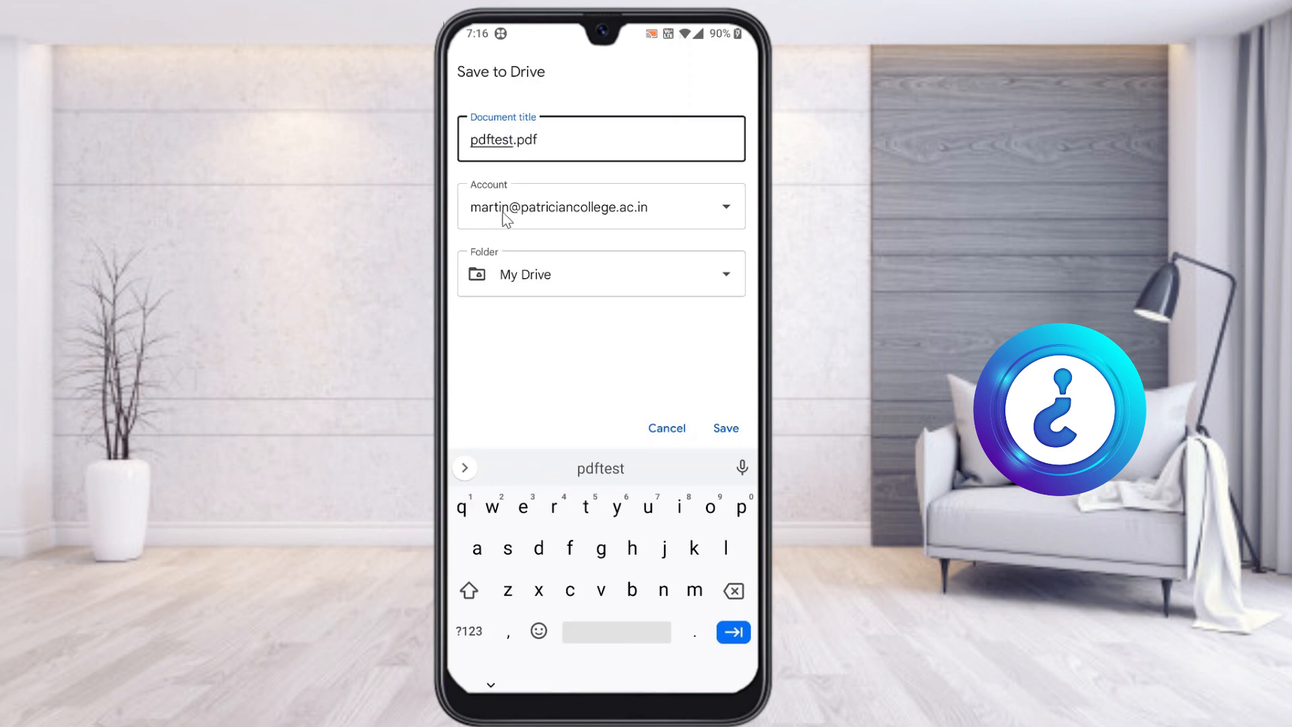
{"action": "mouse_move", "coordinate": [507, 290]}
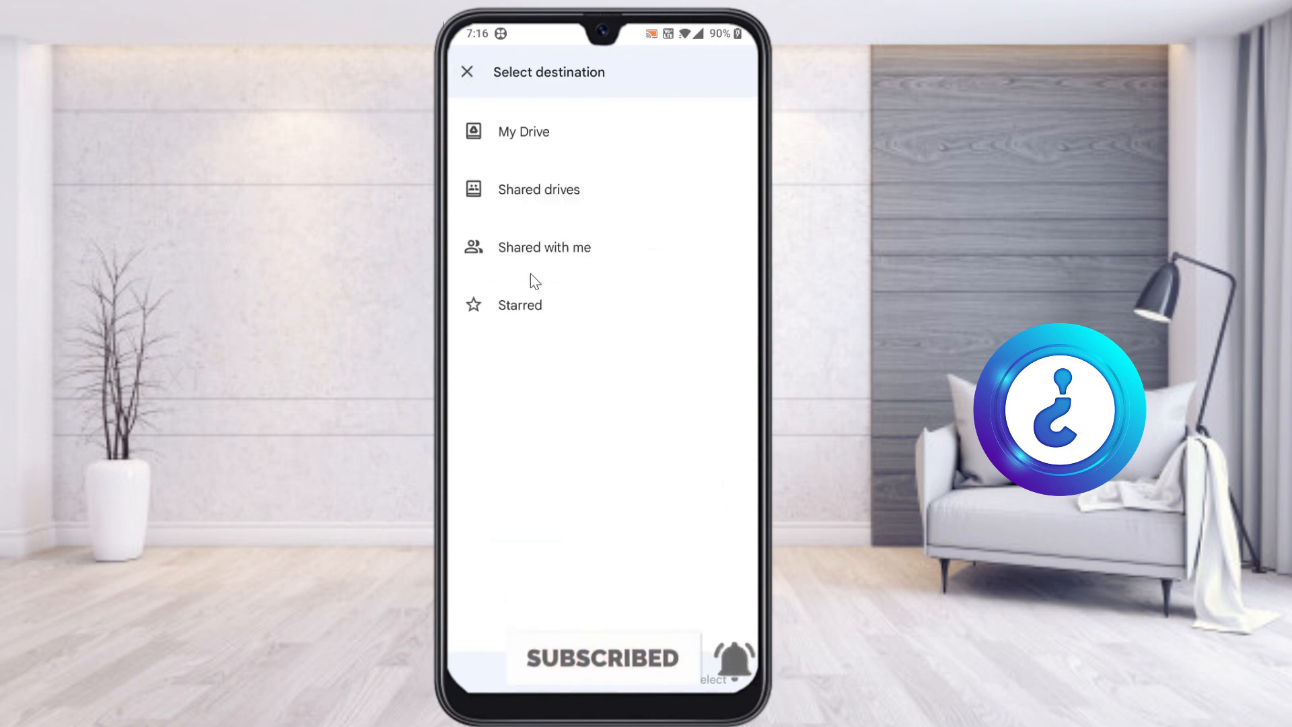
{"action": "left_click", "coordinate": [523, 131]}
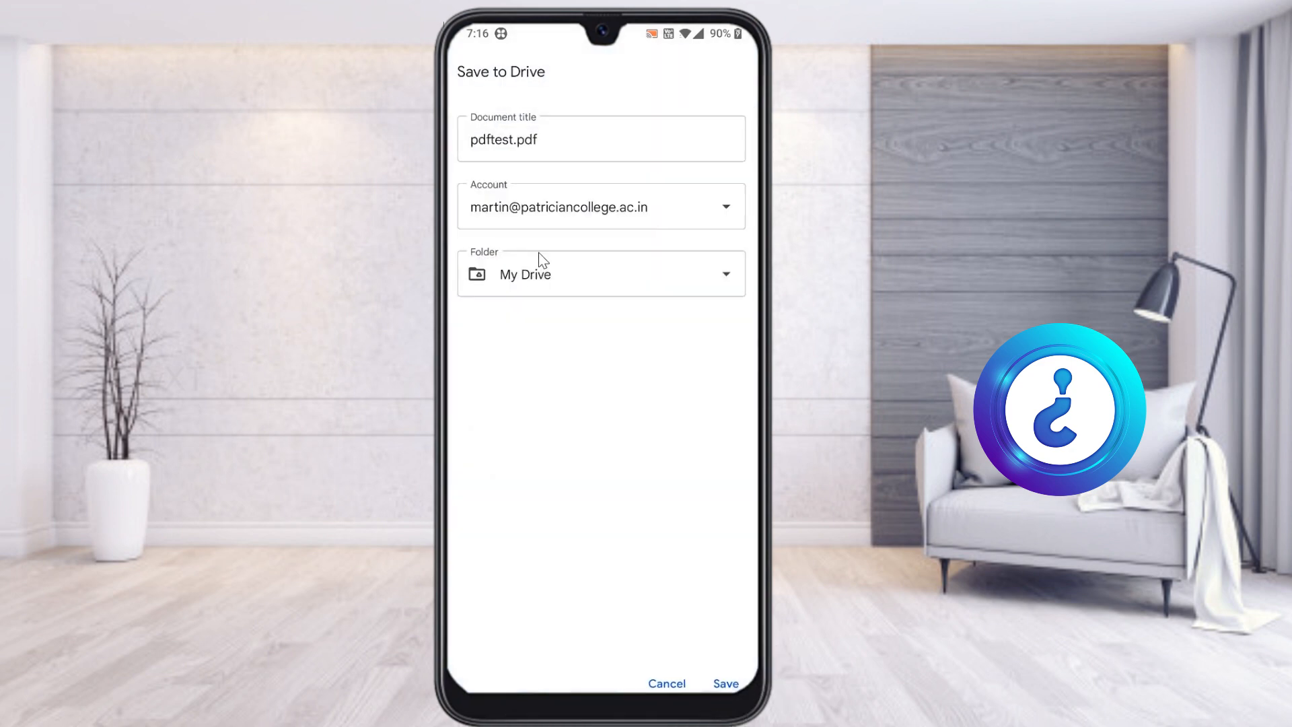
{"action": "mouse_move", "coordinate": [523, 137]}
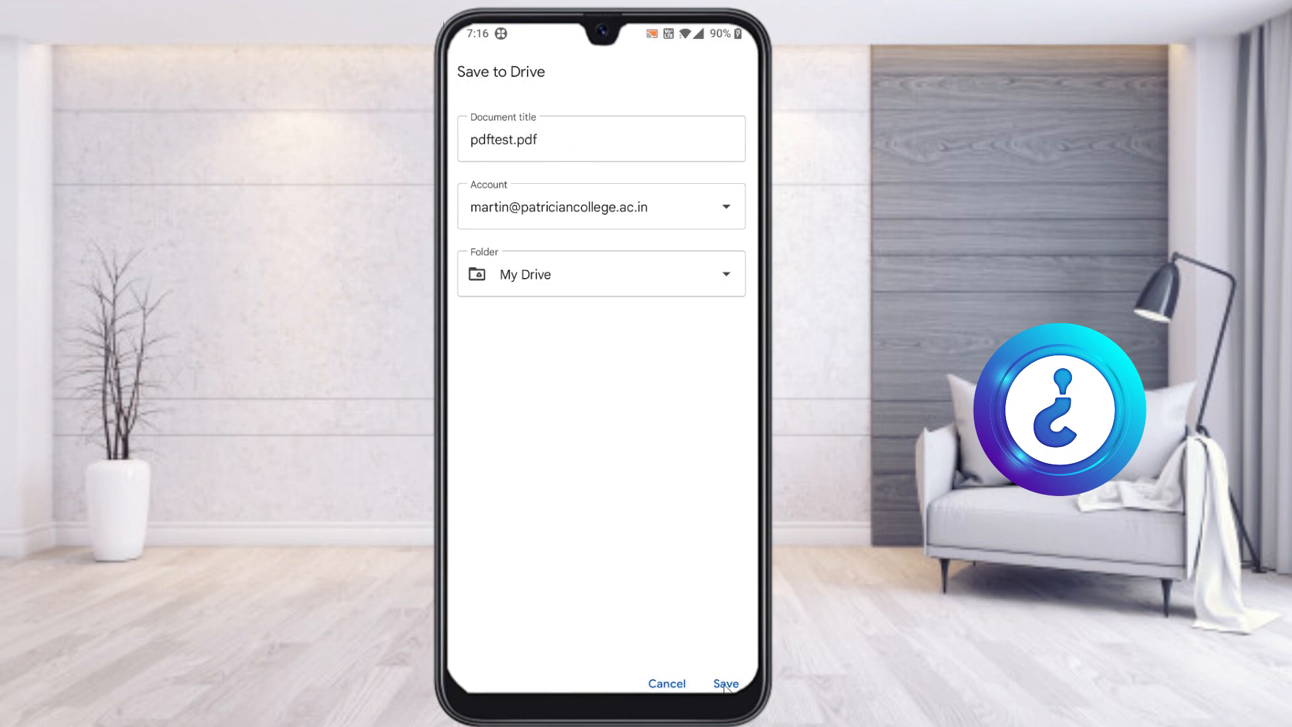
{"action": "left_click", "coordinate": [726, 684]}
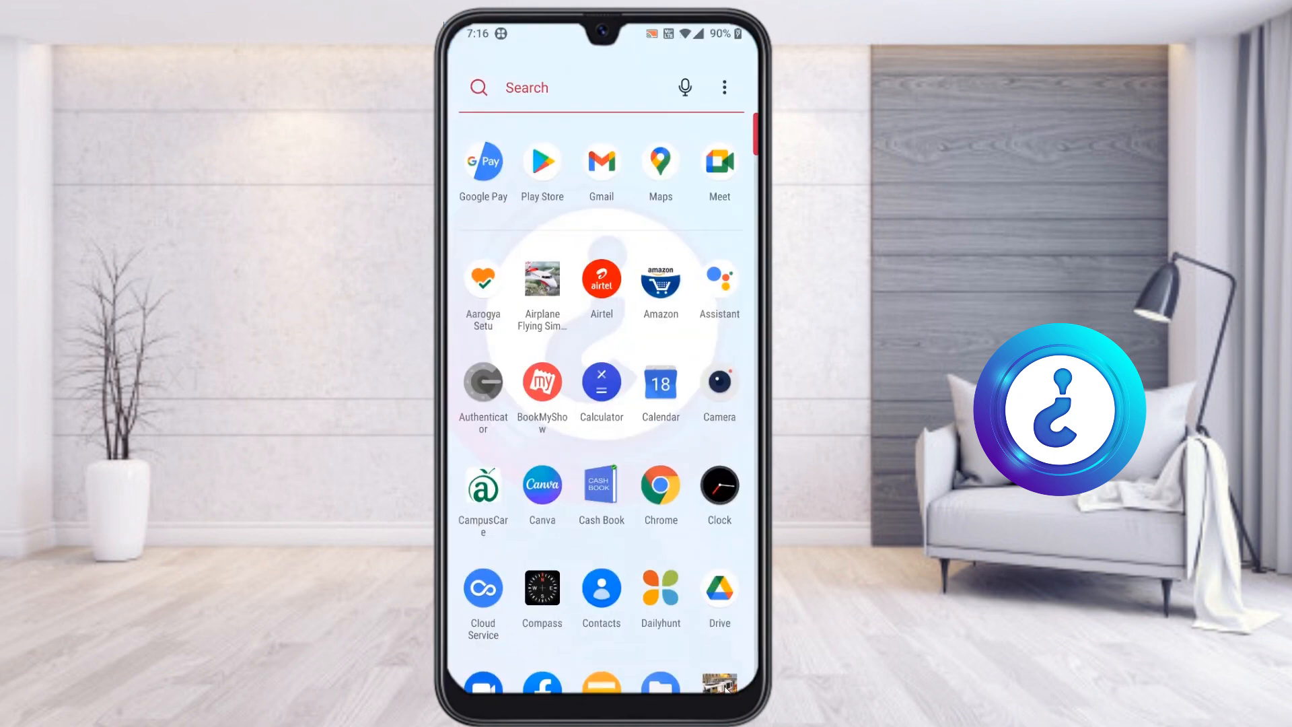
Search the launcher for Drive, then search Drive for 'pdftest' and open the PDF.
{"action": "left_click", "coordinate": [547, 87]}
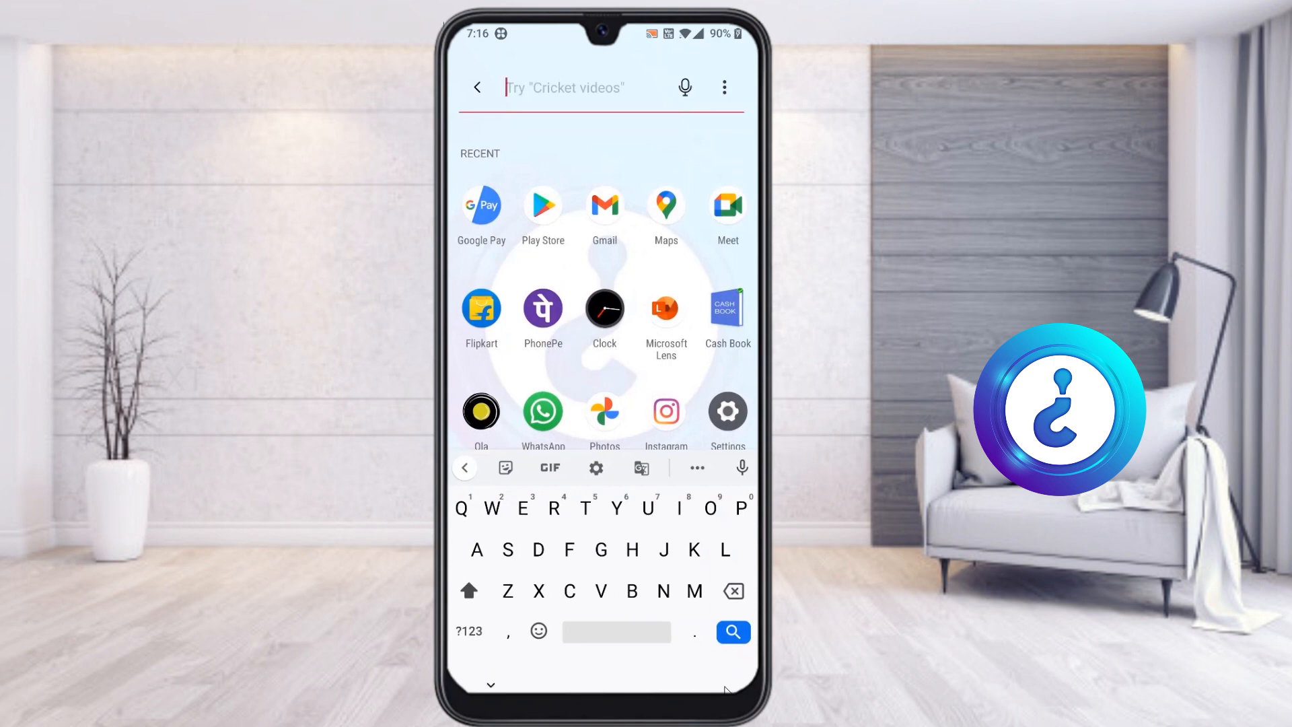
{"action": "type", "text": "Di"}
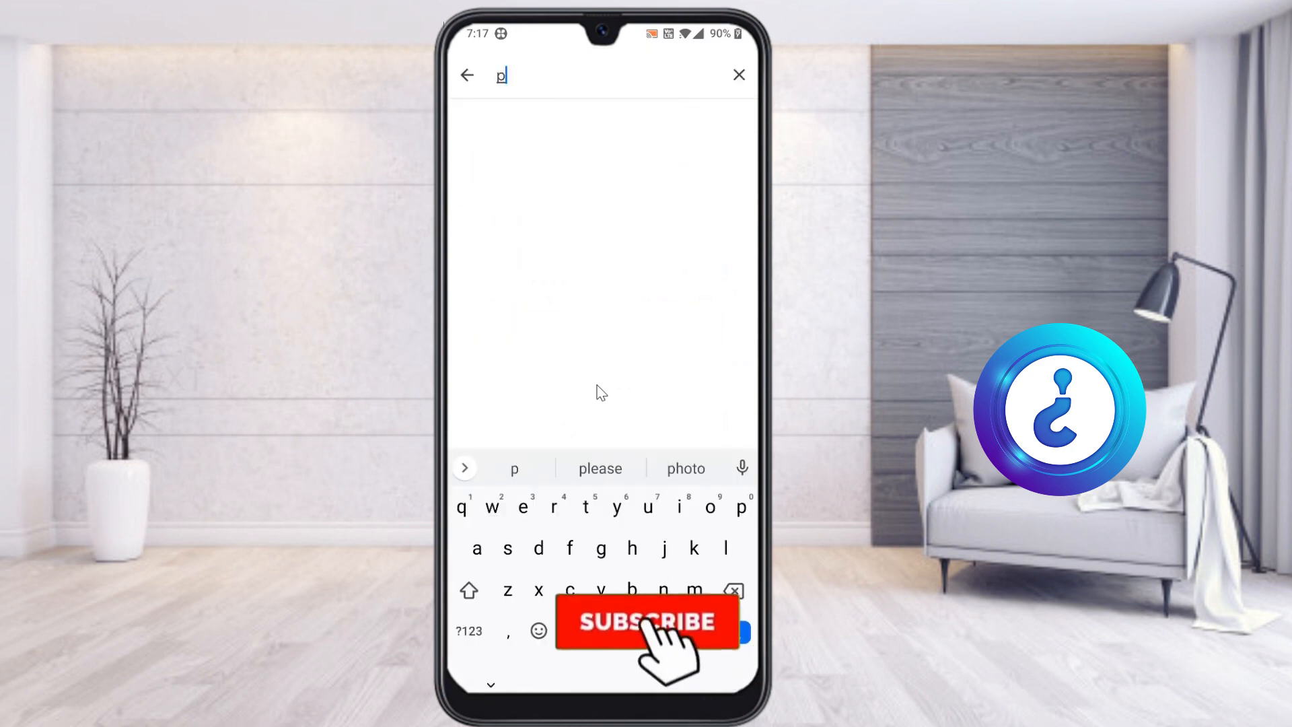
{"action": "type", "text": "pdfte"}
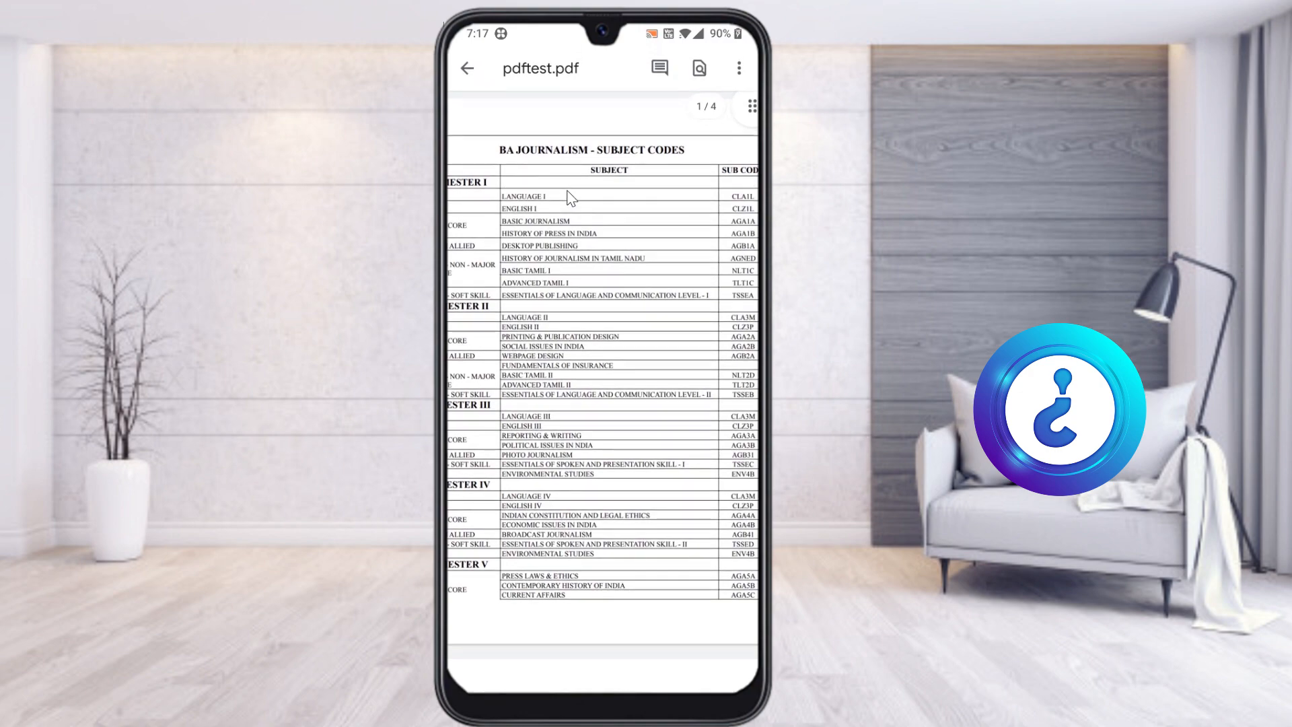
{"action": "scroll", "scroll_direction": "down", "scroll_amount": 3}
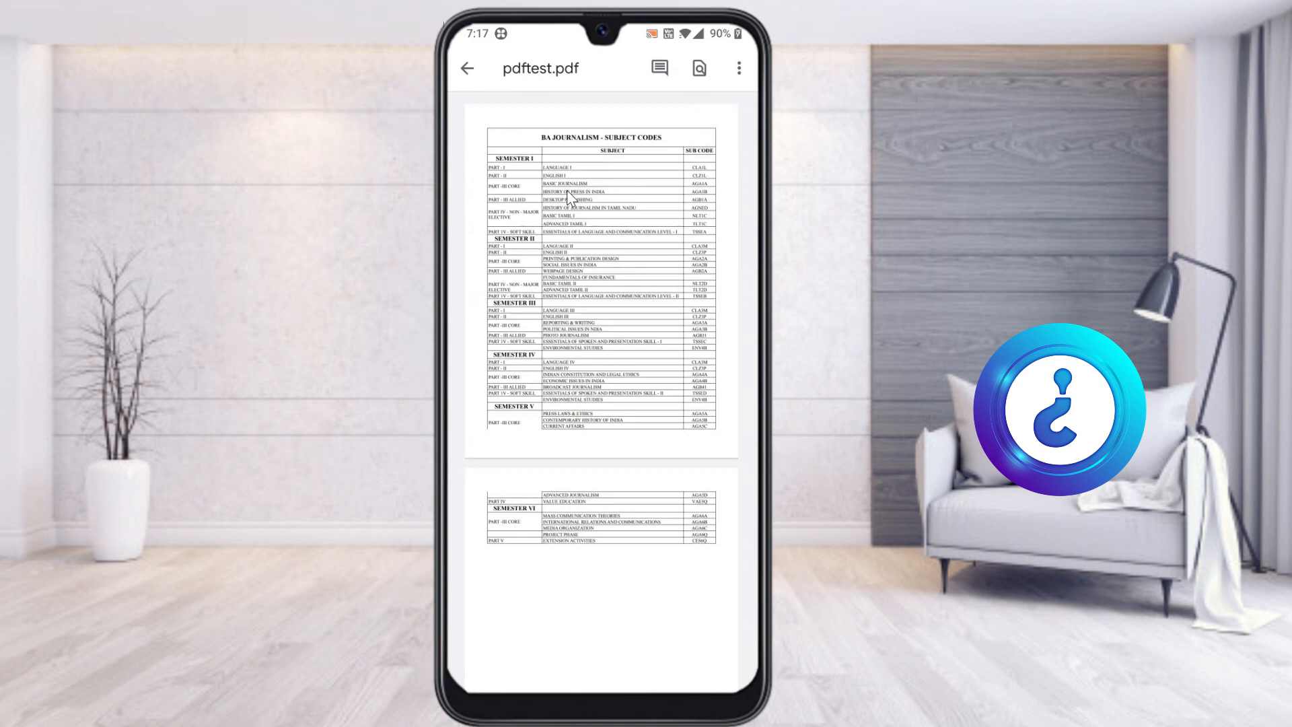
{"action": "left_click", "coordinate": [740, 67]}
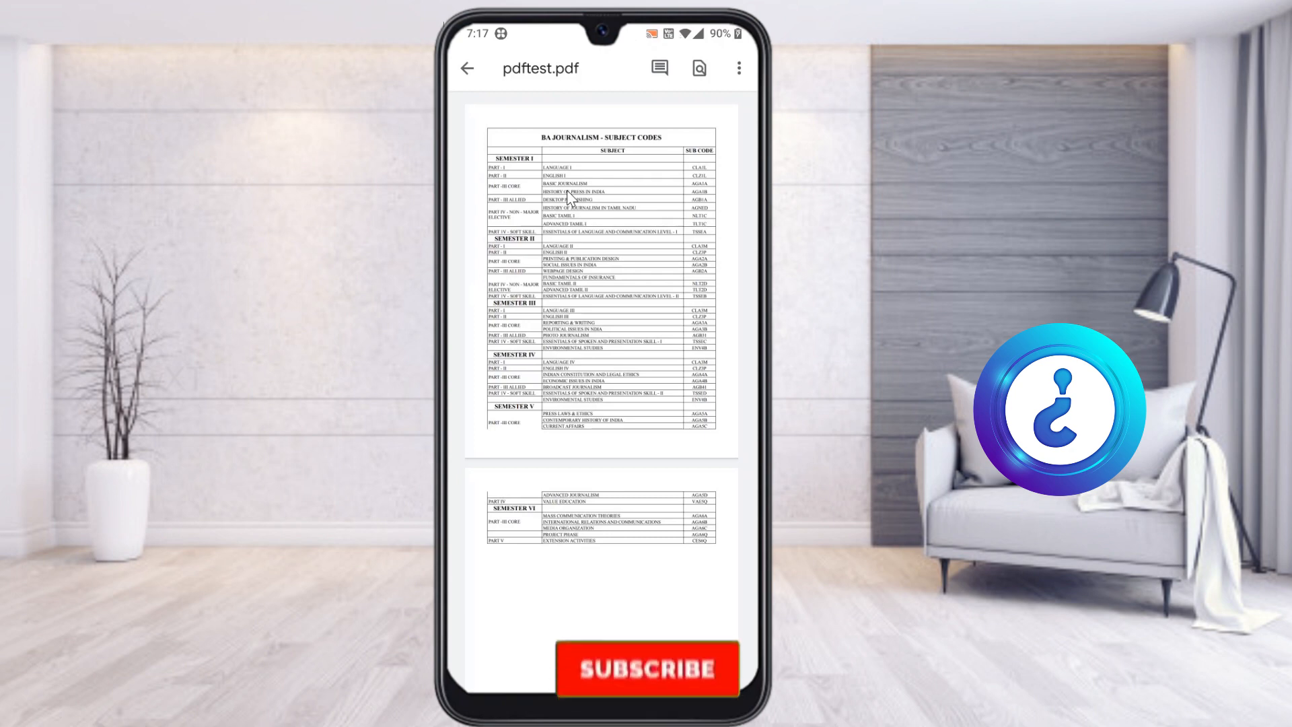
{"action": "left_click", "coordinate": [649, 669]}
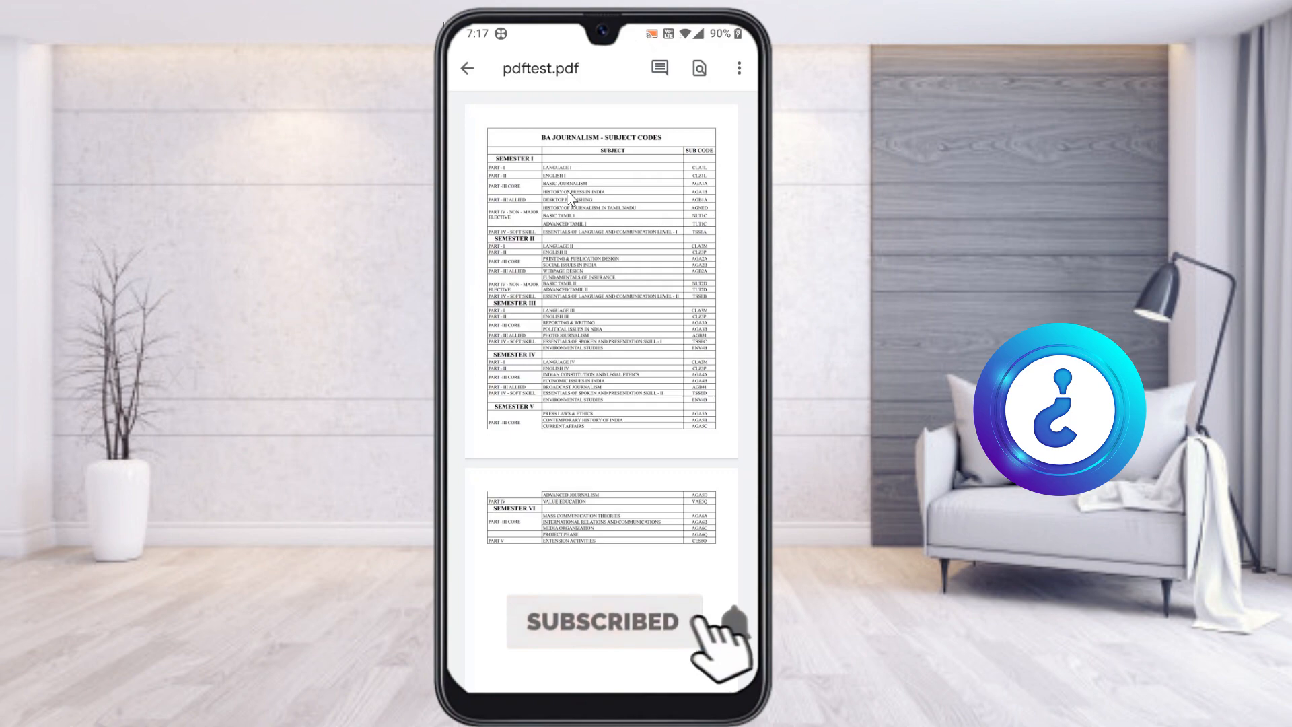